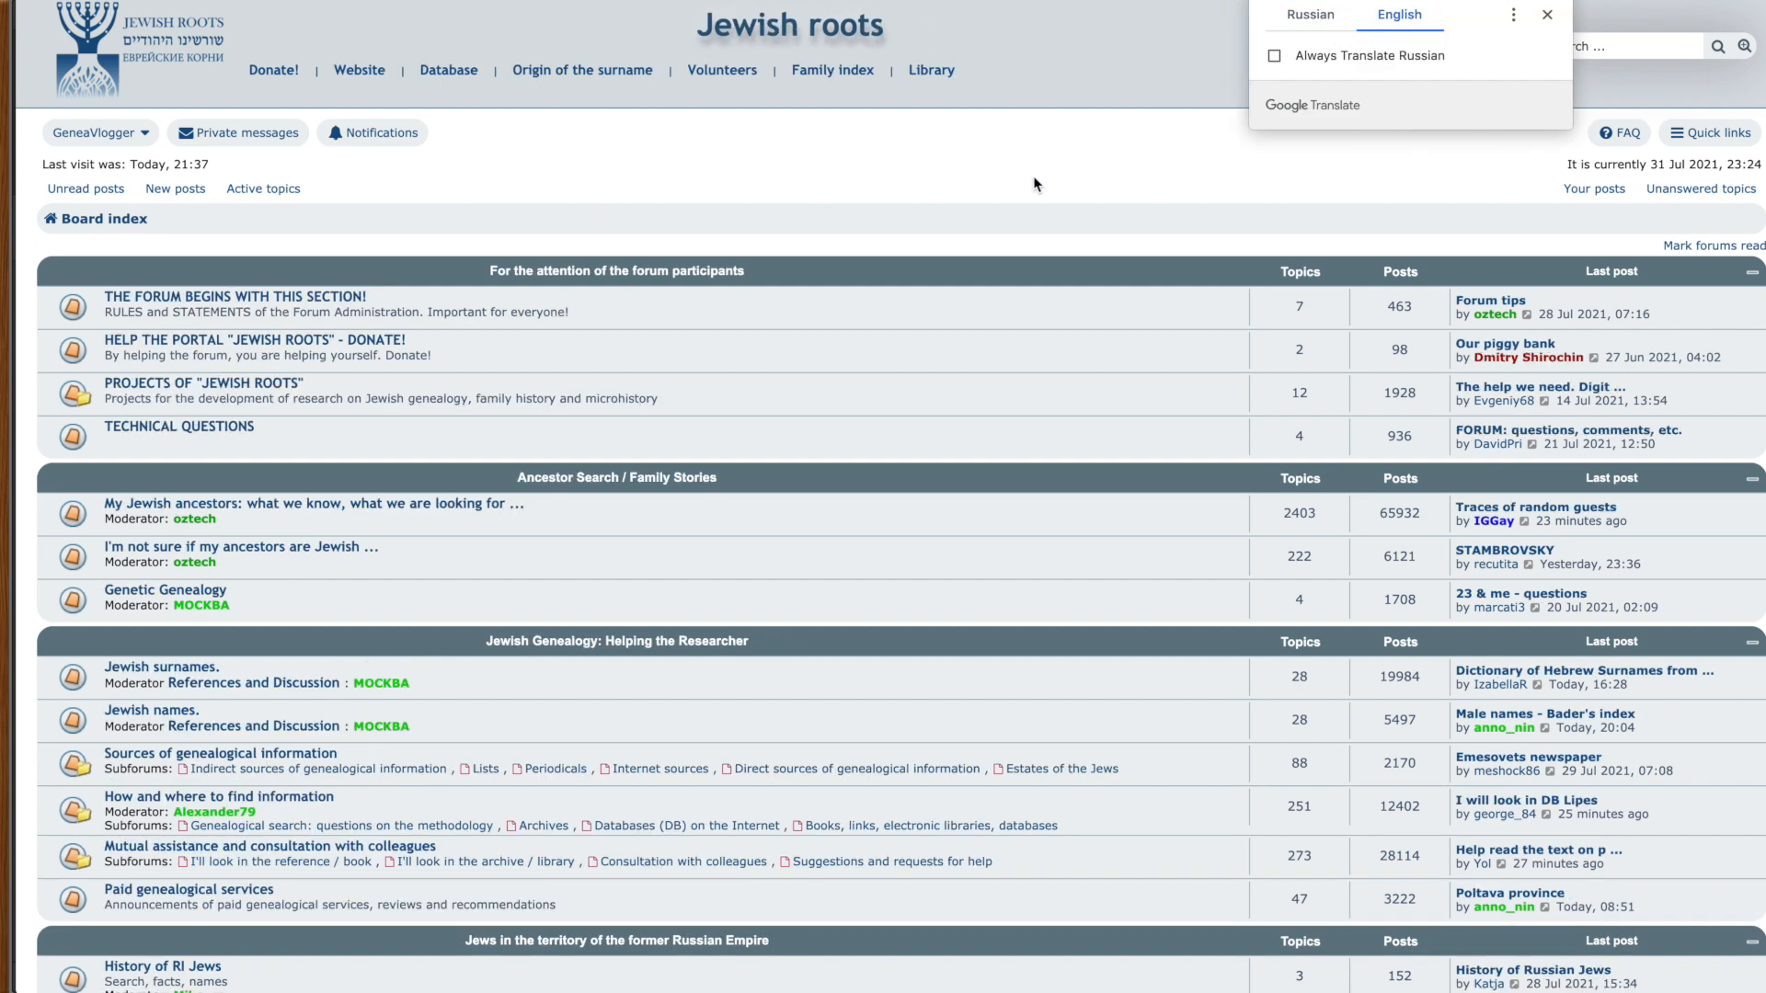
Step: Dismiss the Google Translate bar on the Jewish Roots board index
left_click(1543, 14)
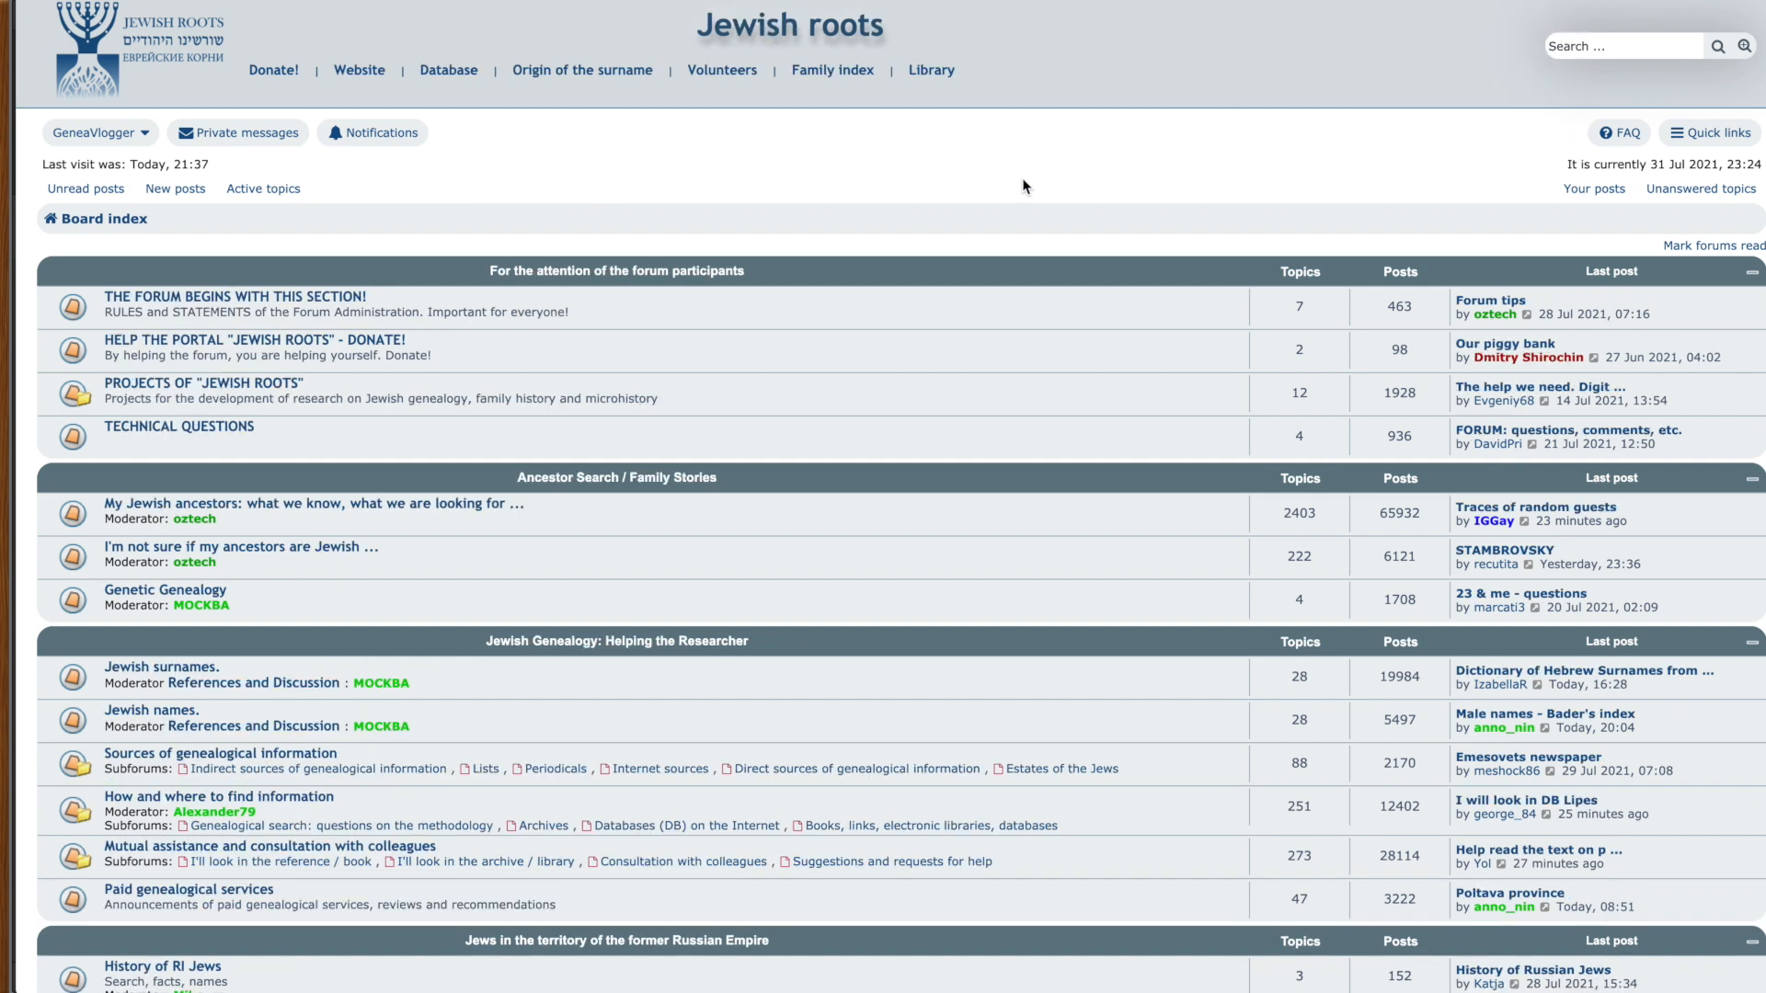
mouse_move(1508, 58)
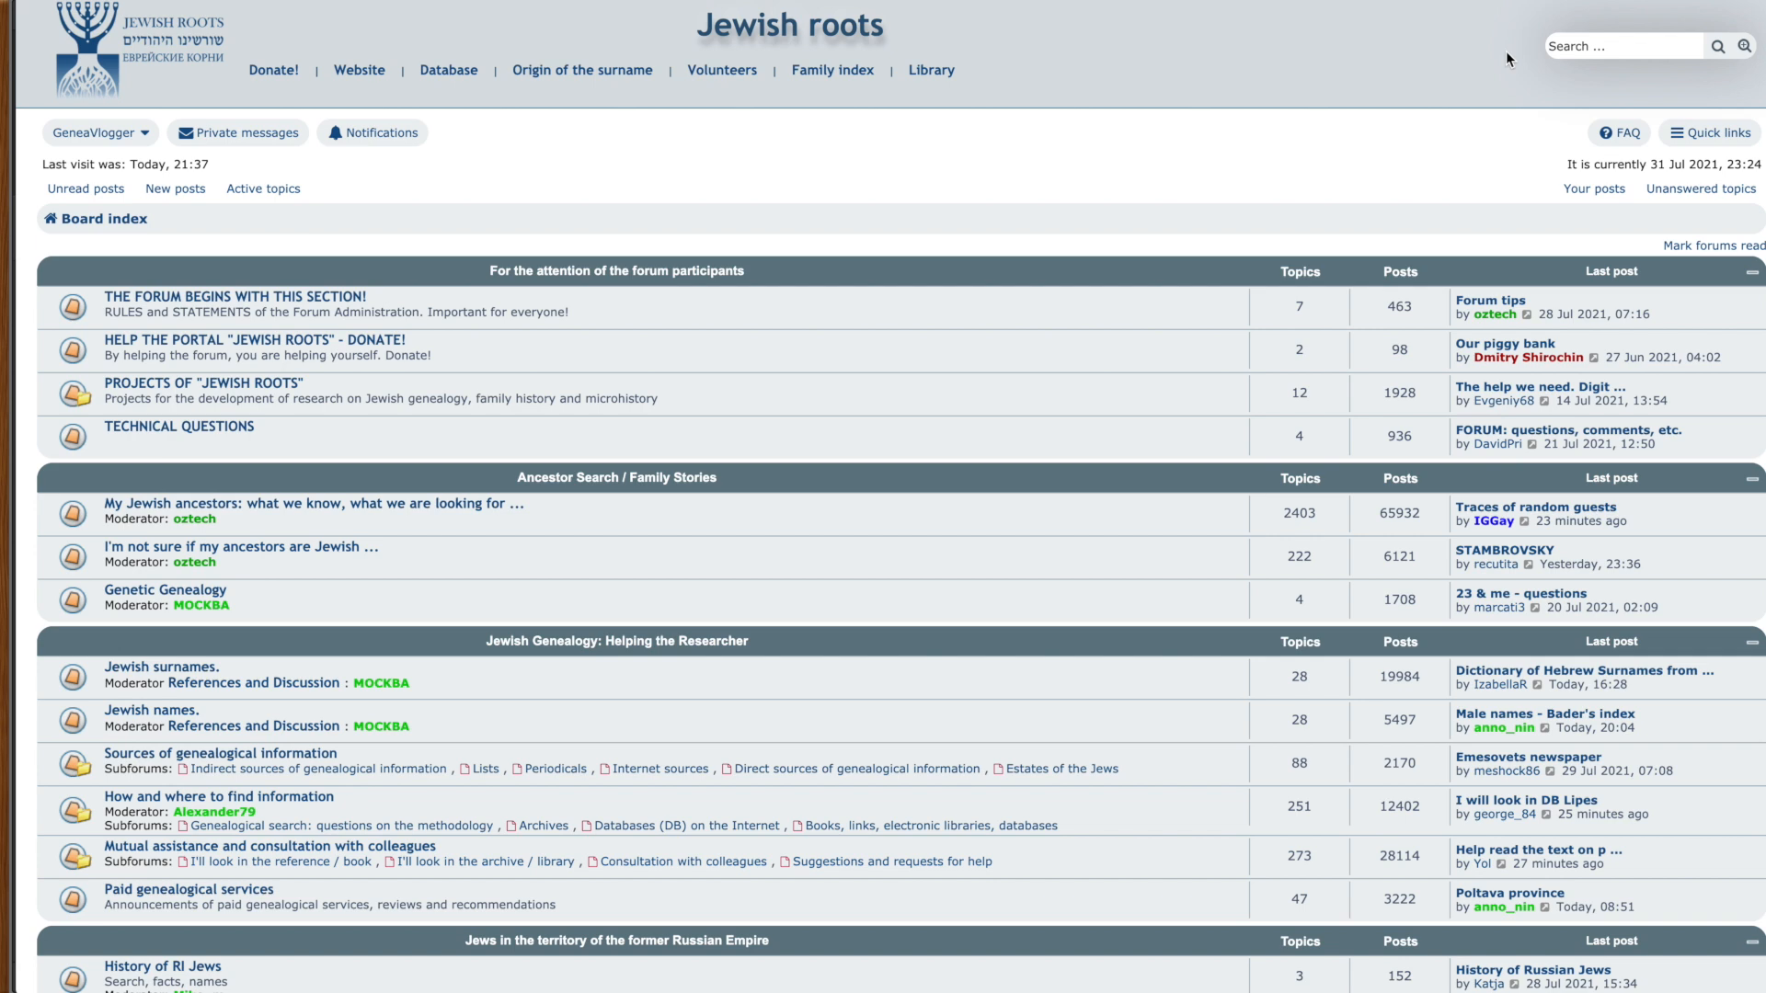
mouse_move(1492, 60)
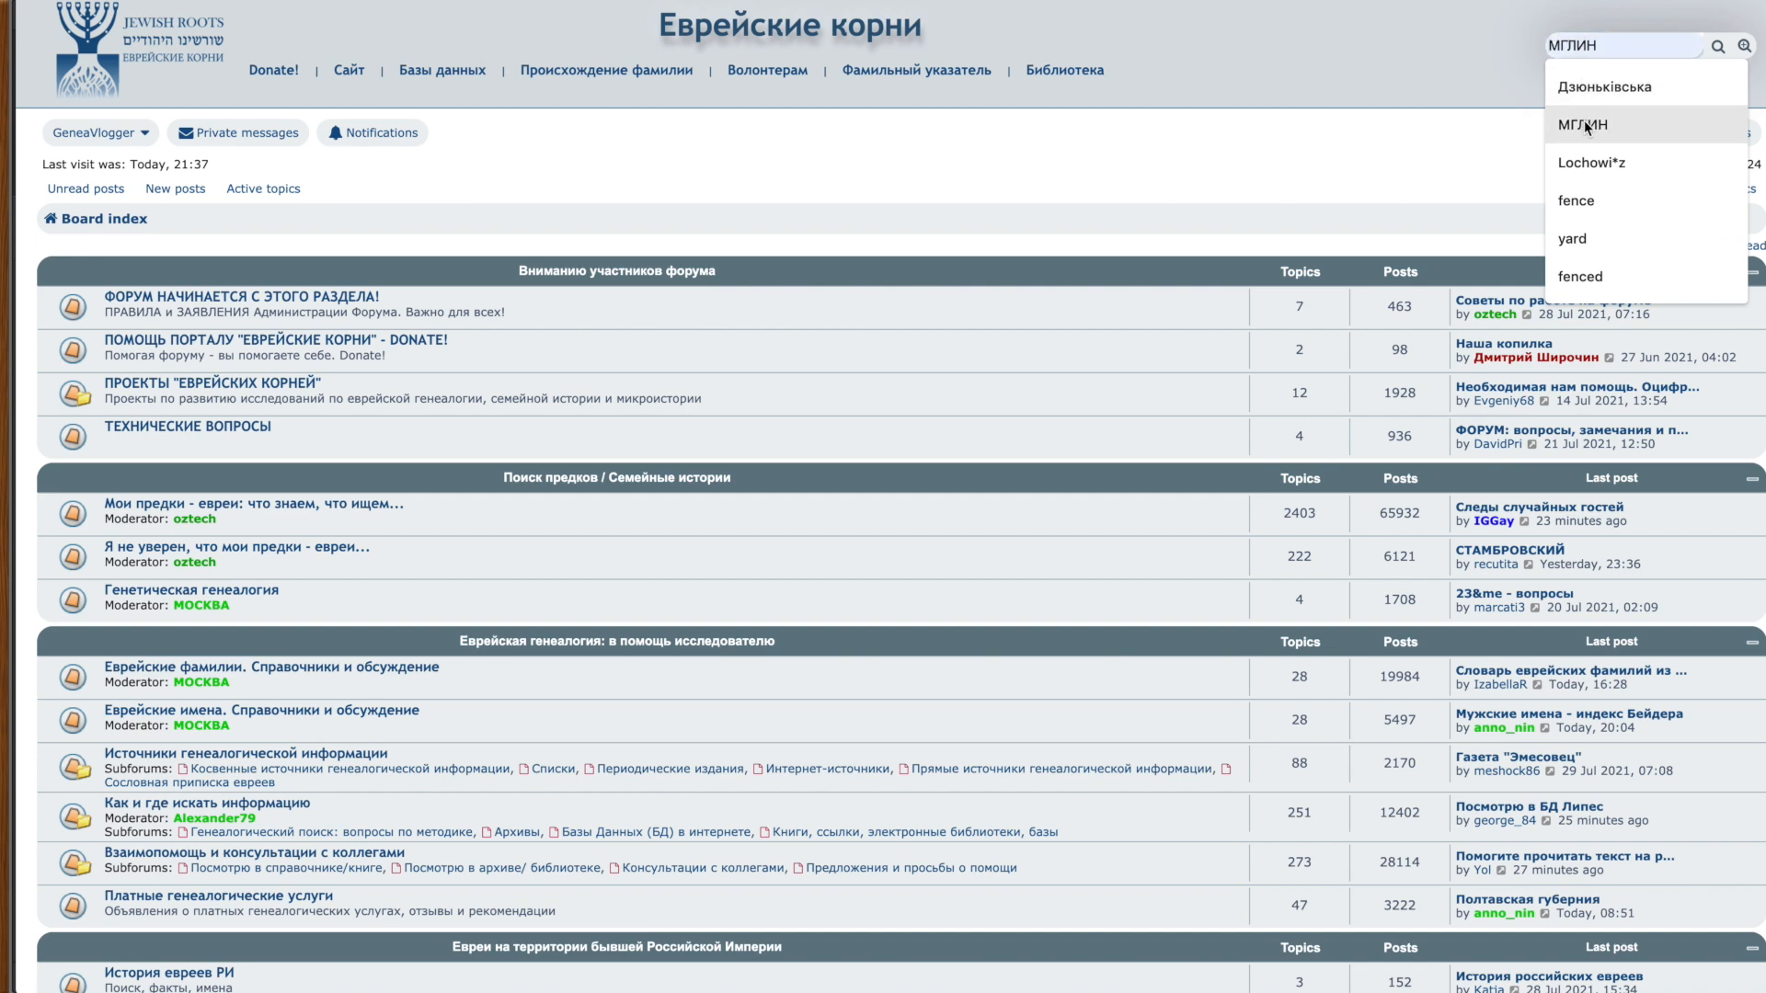
Step: Search the forum for МГЛИН and scroll through the 212 matching posts
left_click(1591, 126)
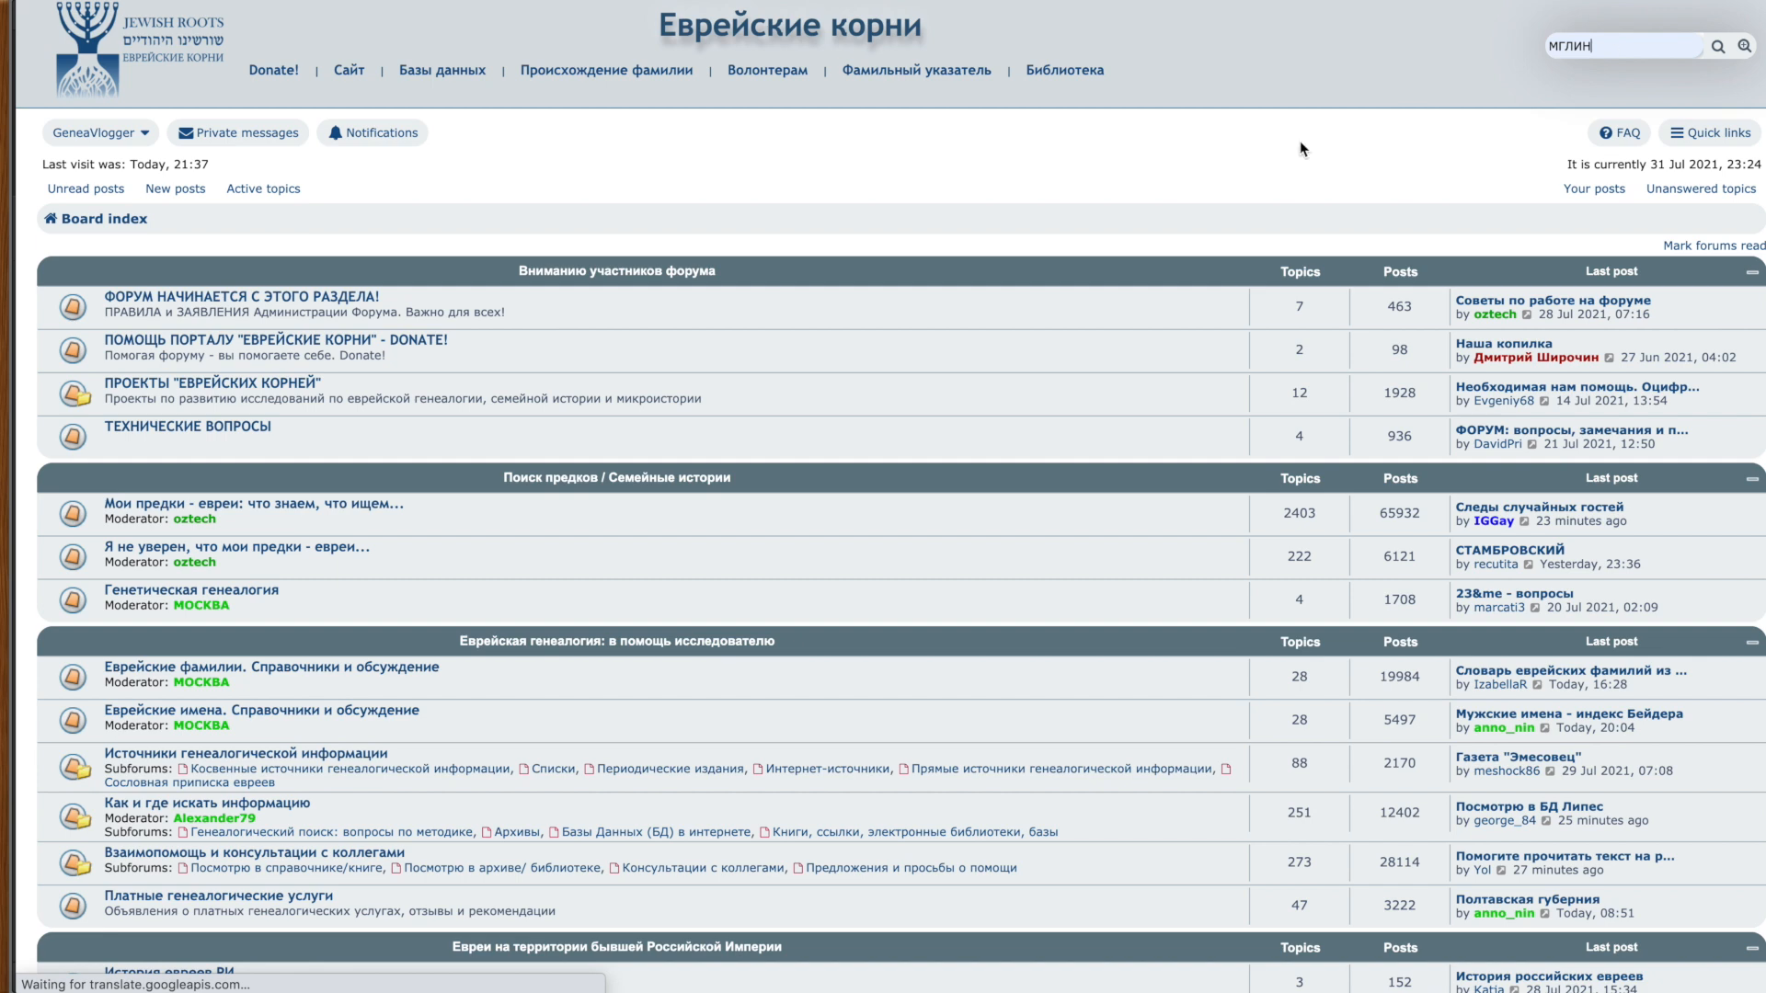
left_click(1722, 46)
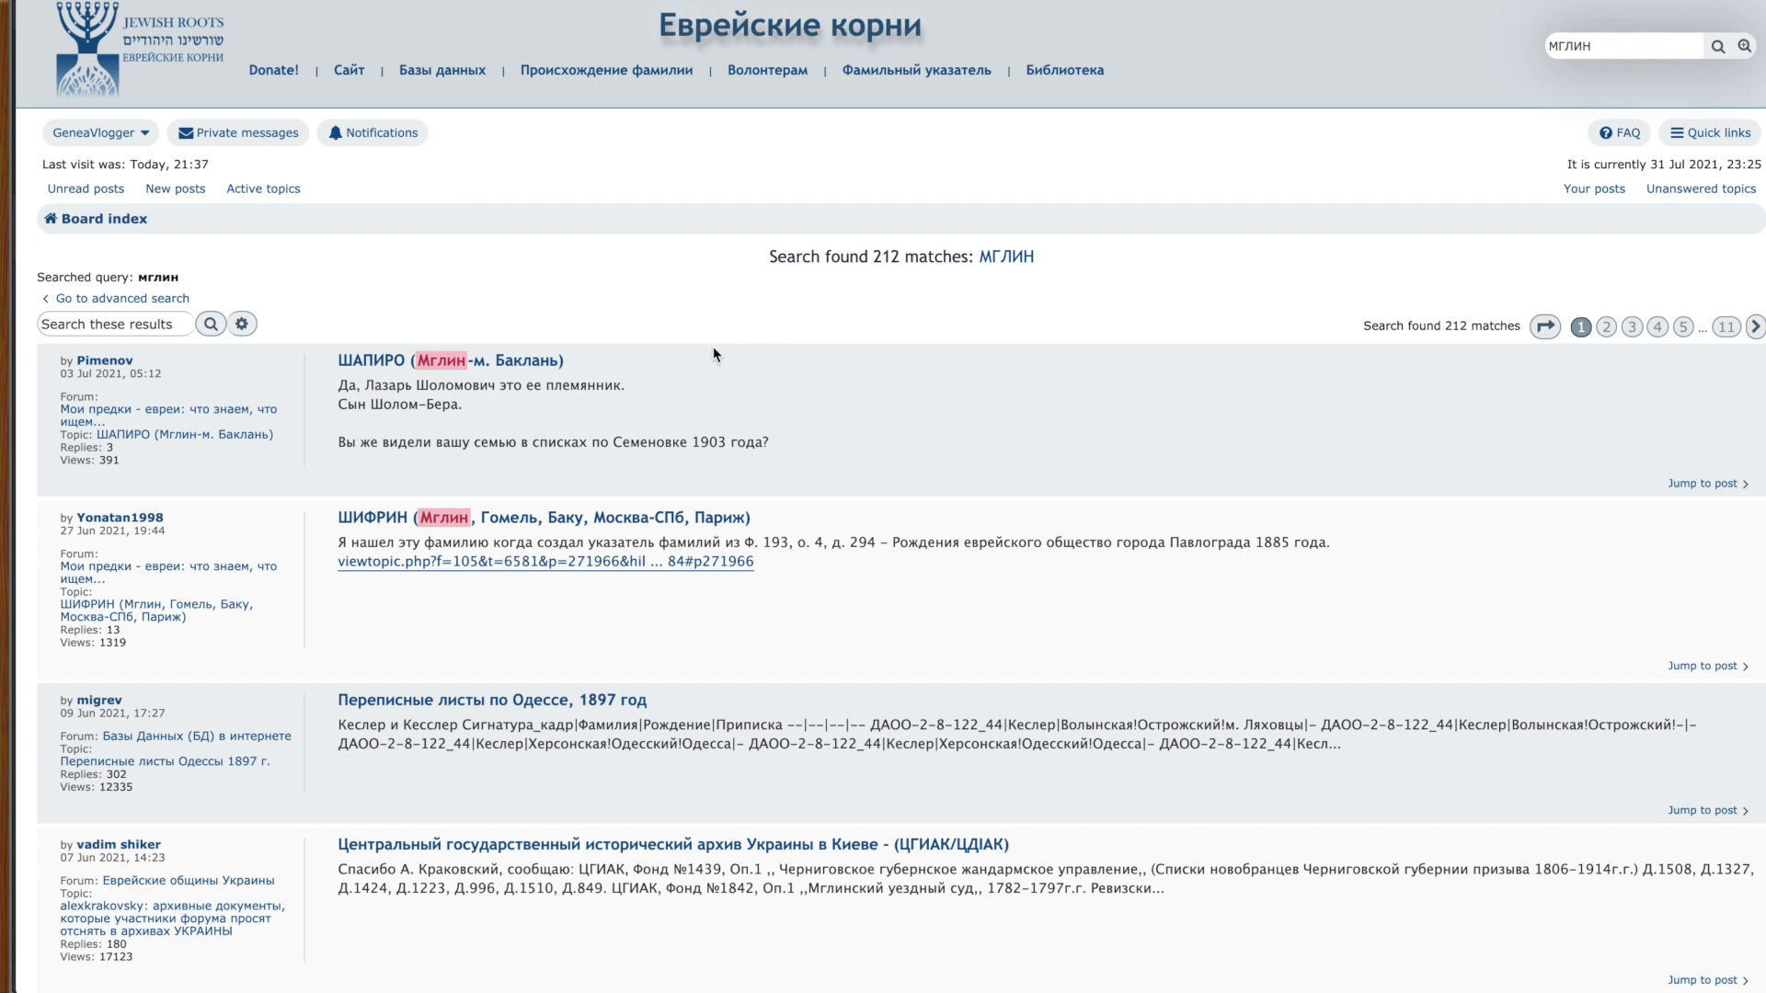
mouse_move(703, 375)
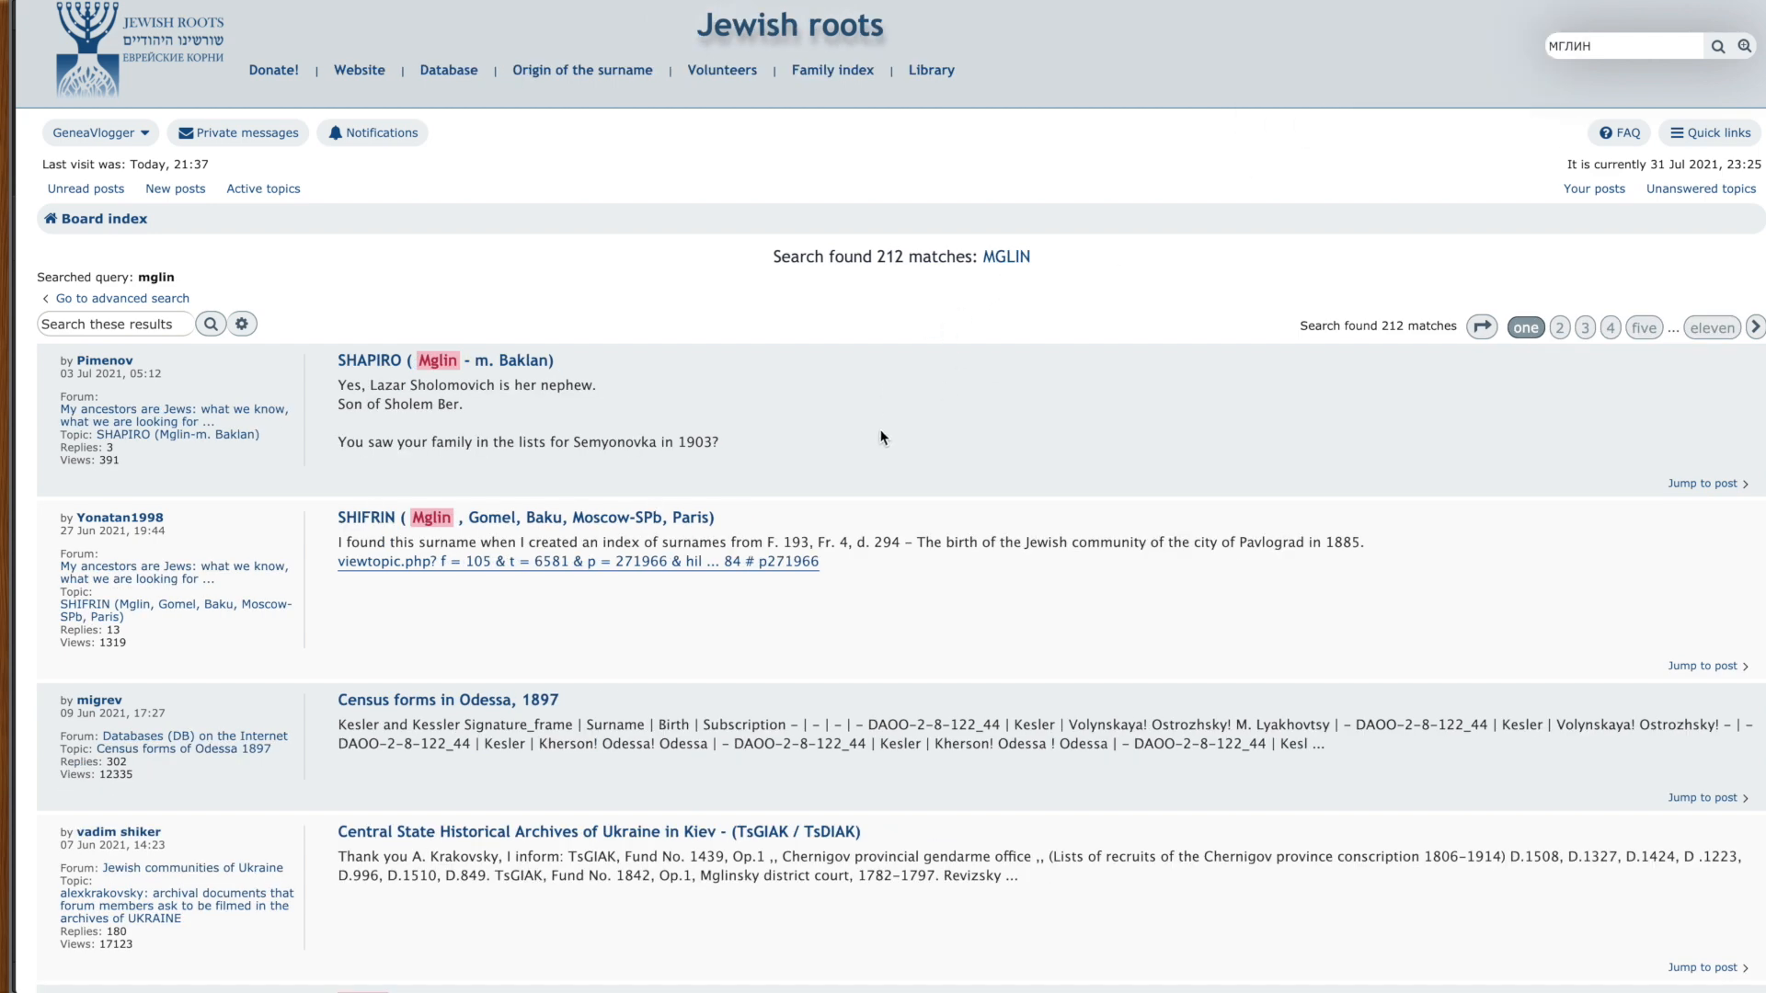
scroll("down", 3)
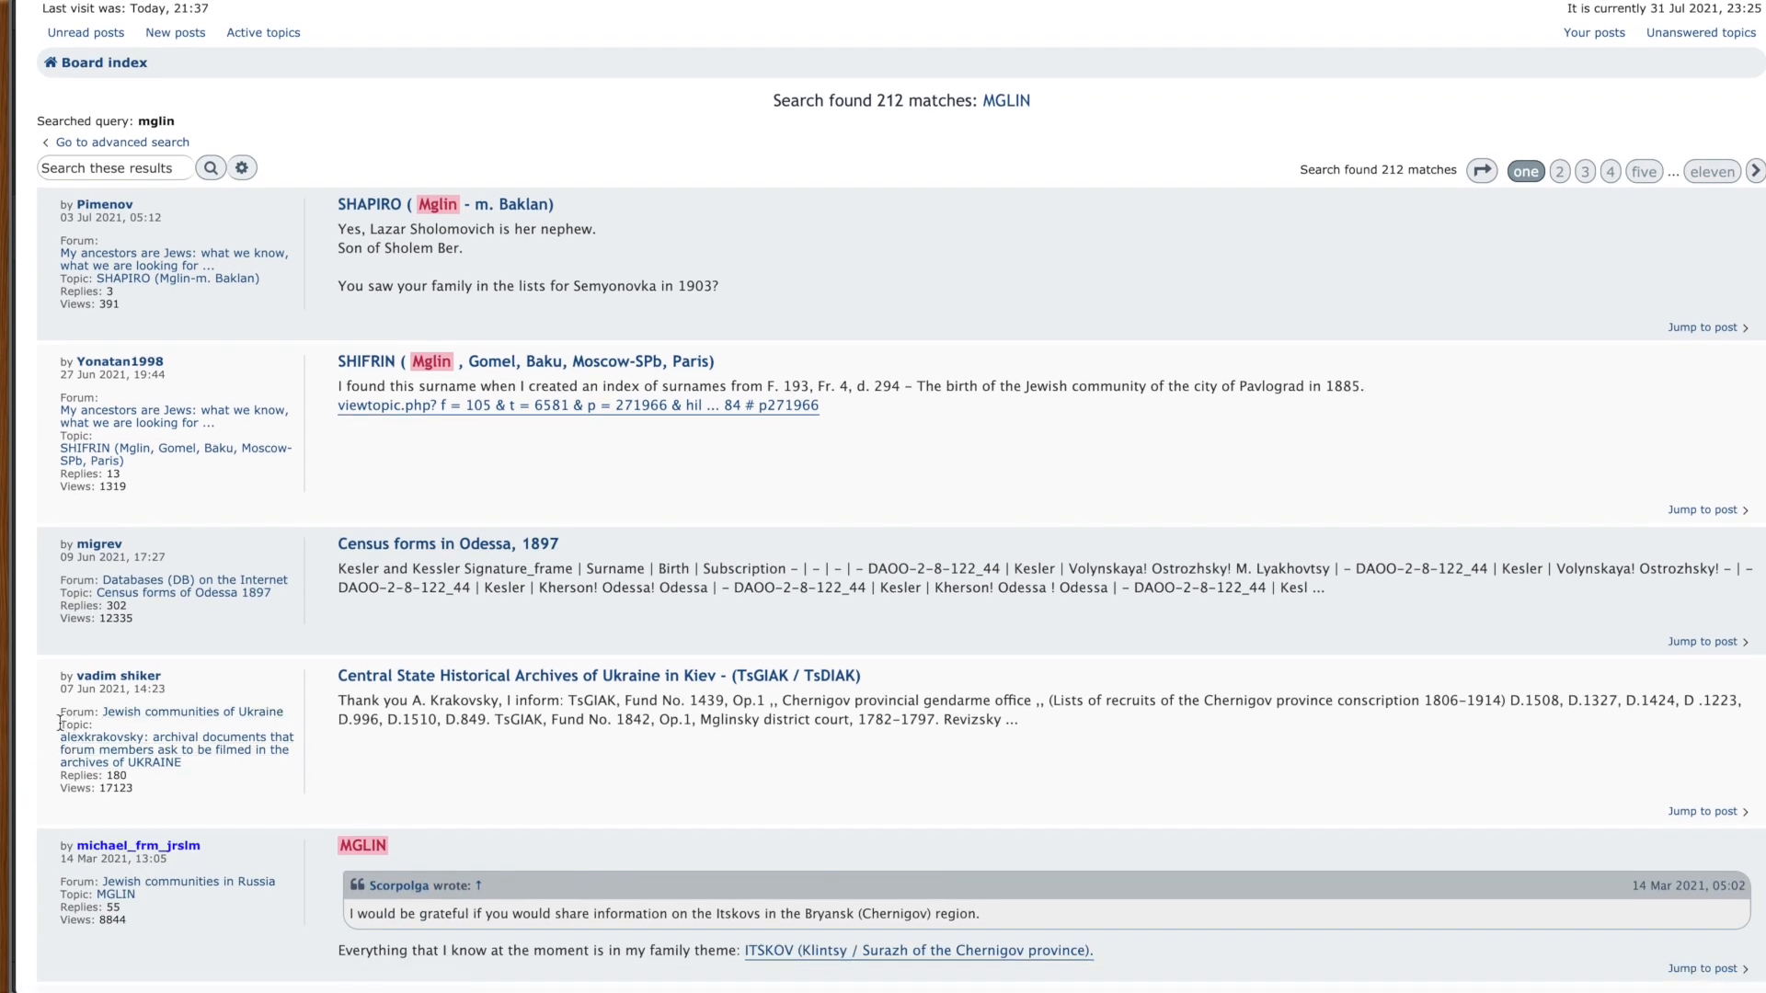
scroll("down", 3)
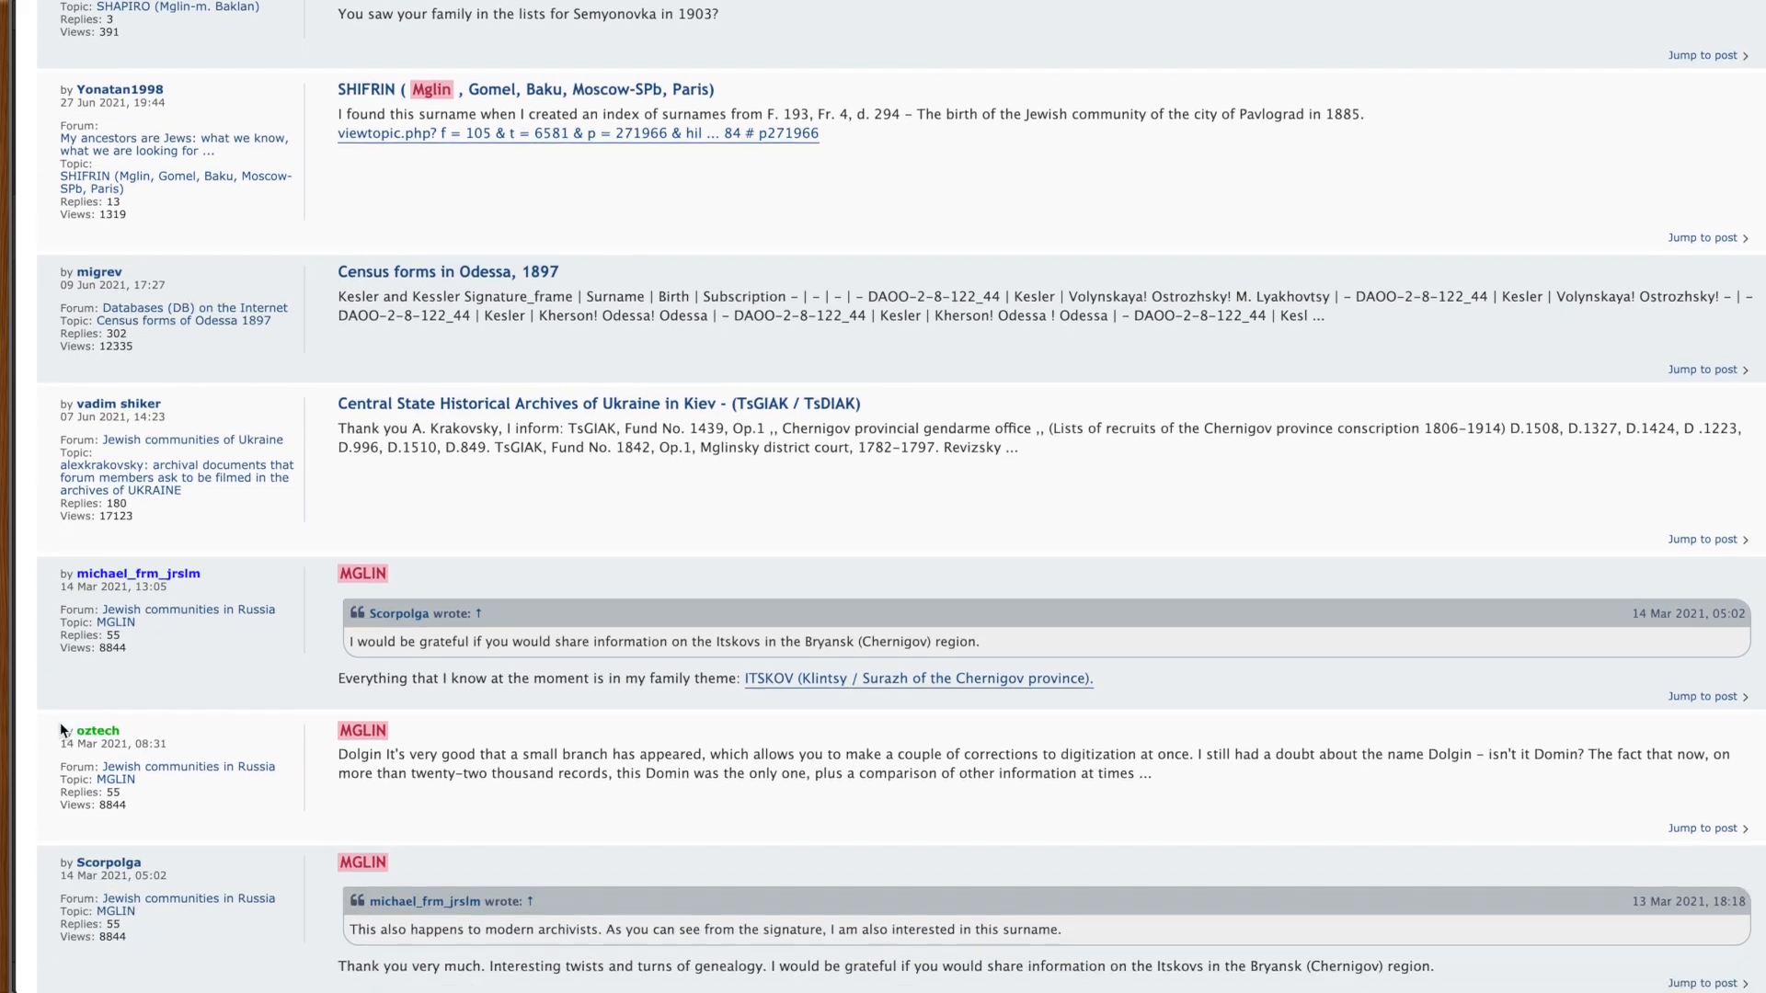
mouse_move(116, 622)
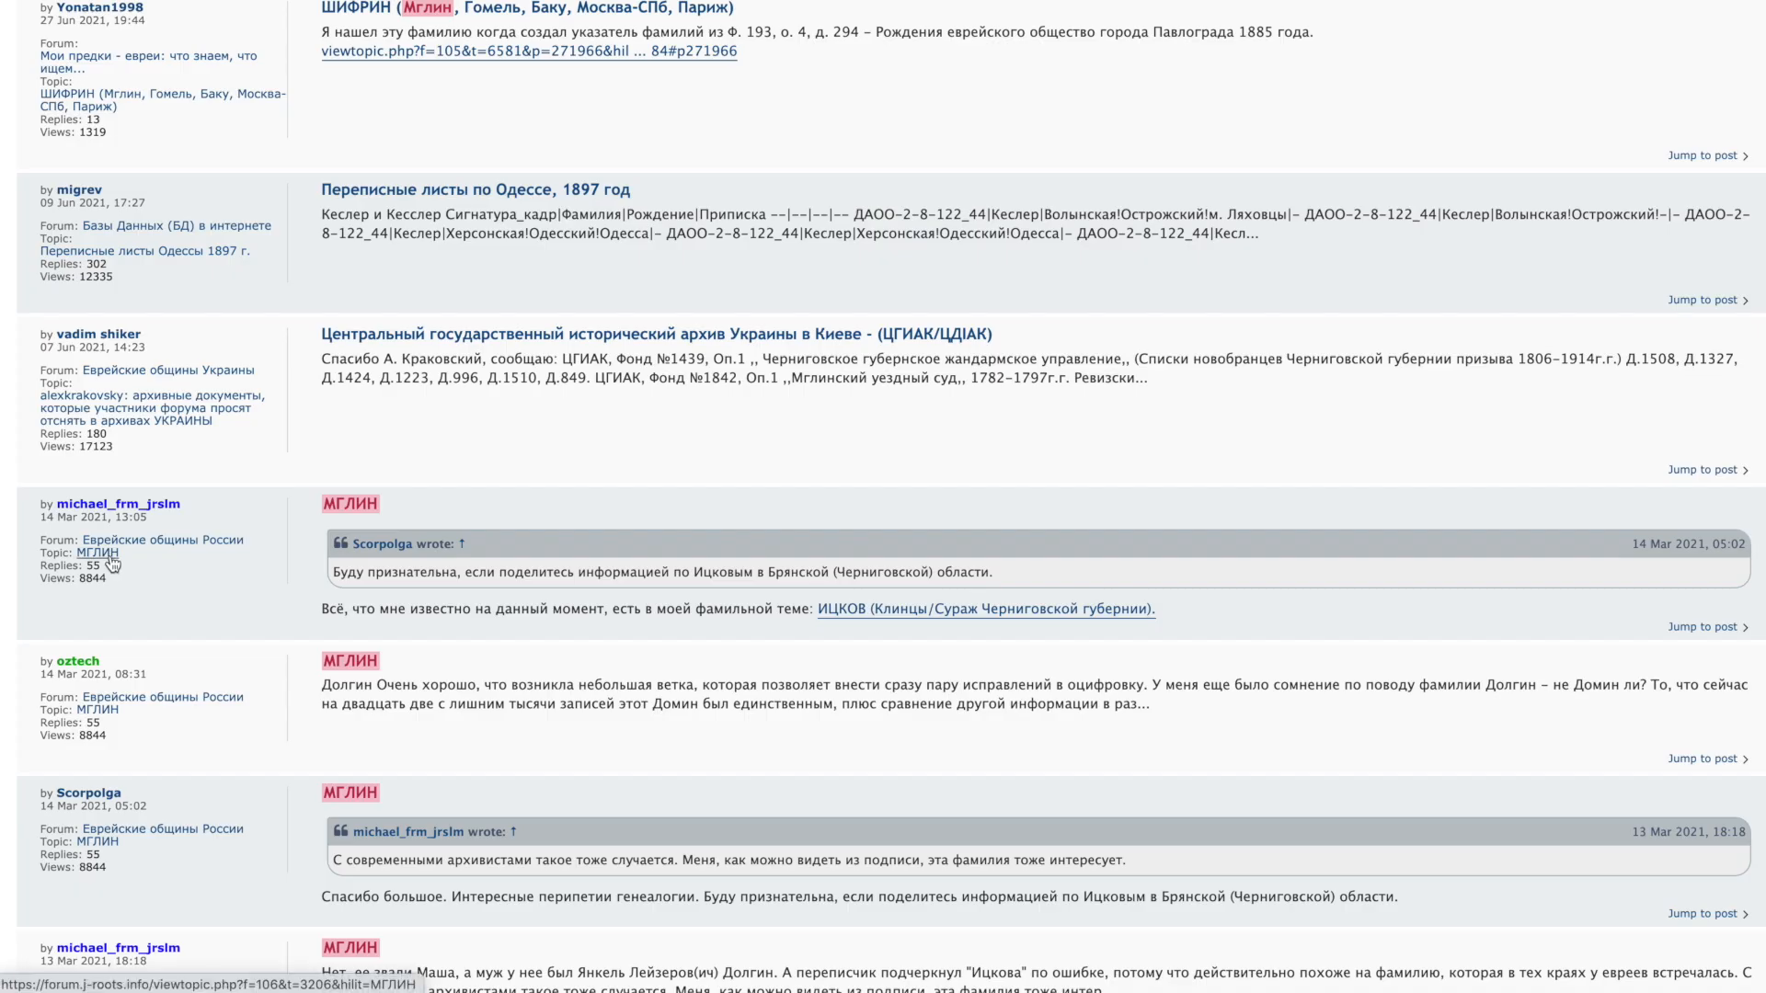
Step: Open the МГЛИН topic, translate it into English, and scroll its first post
left_click(91, 551)
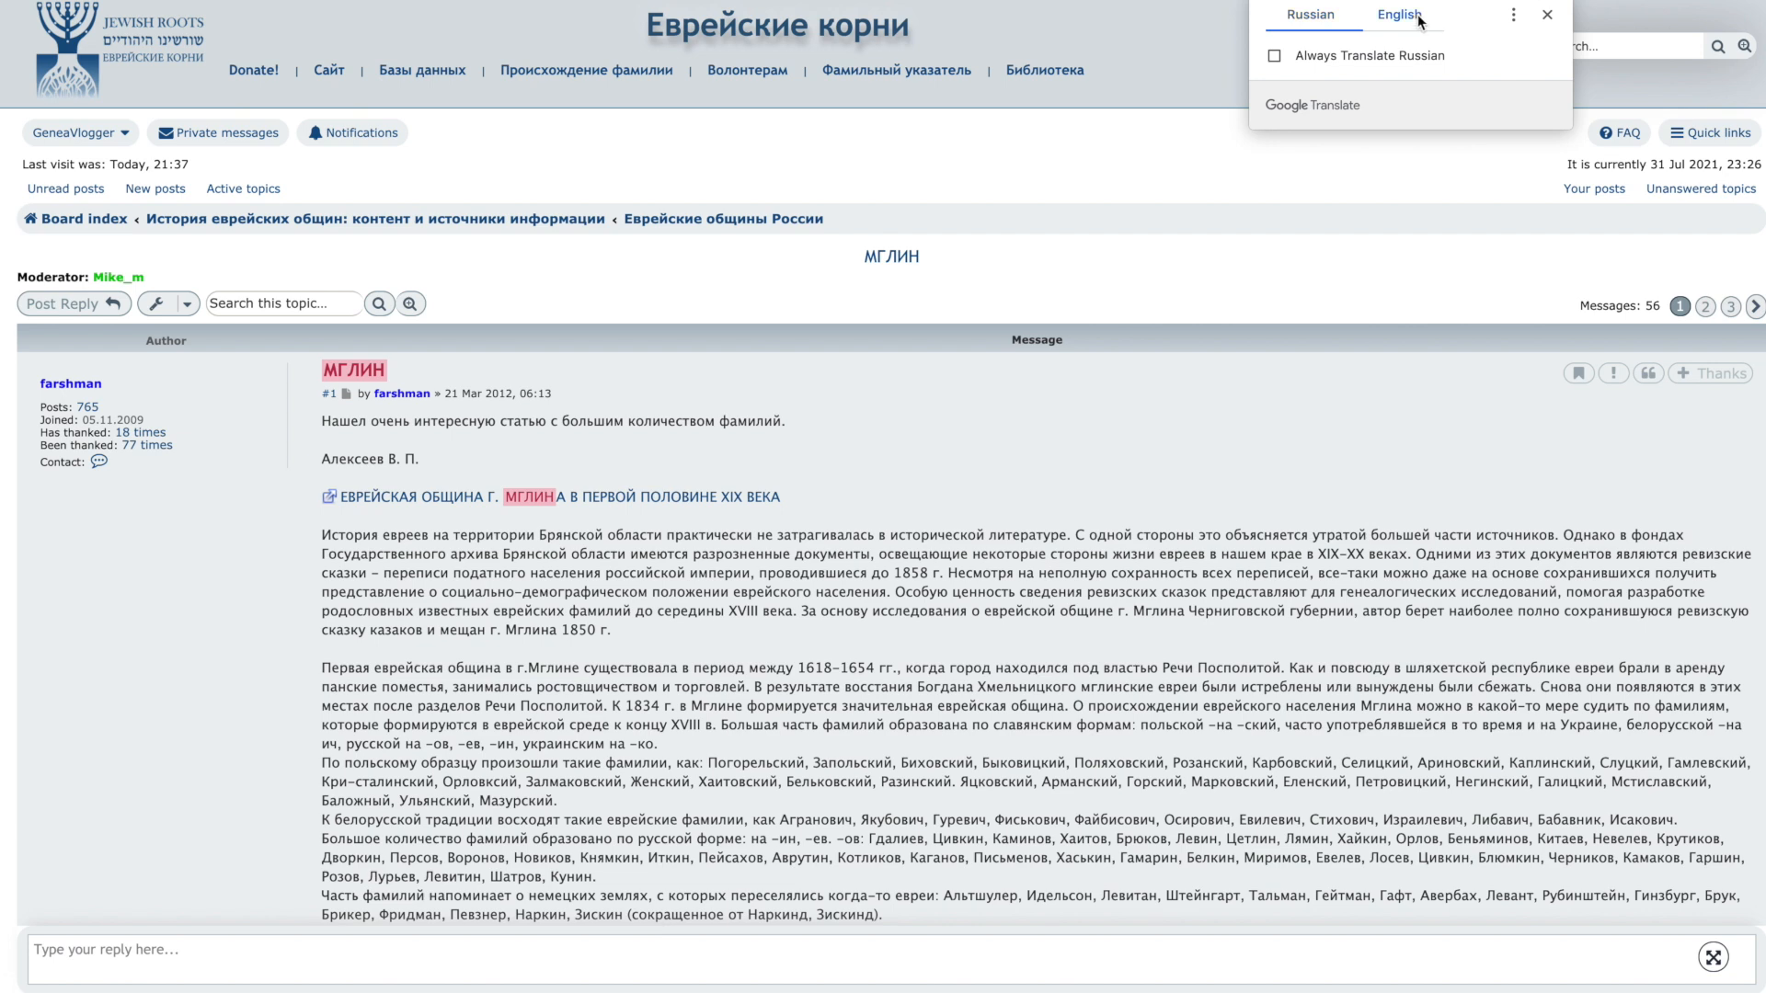
left_click(1398, 15)
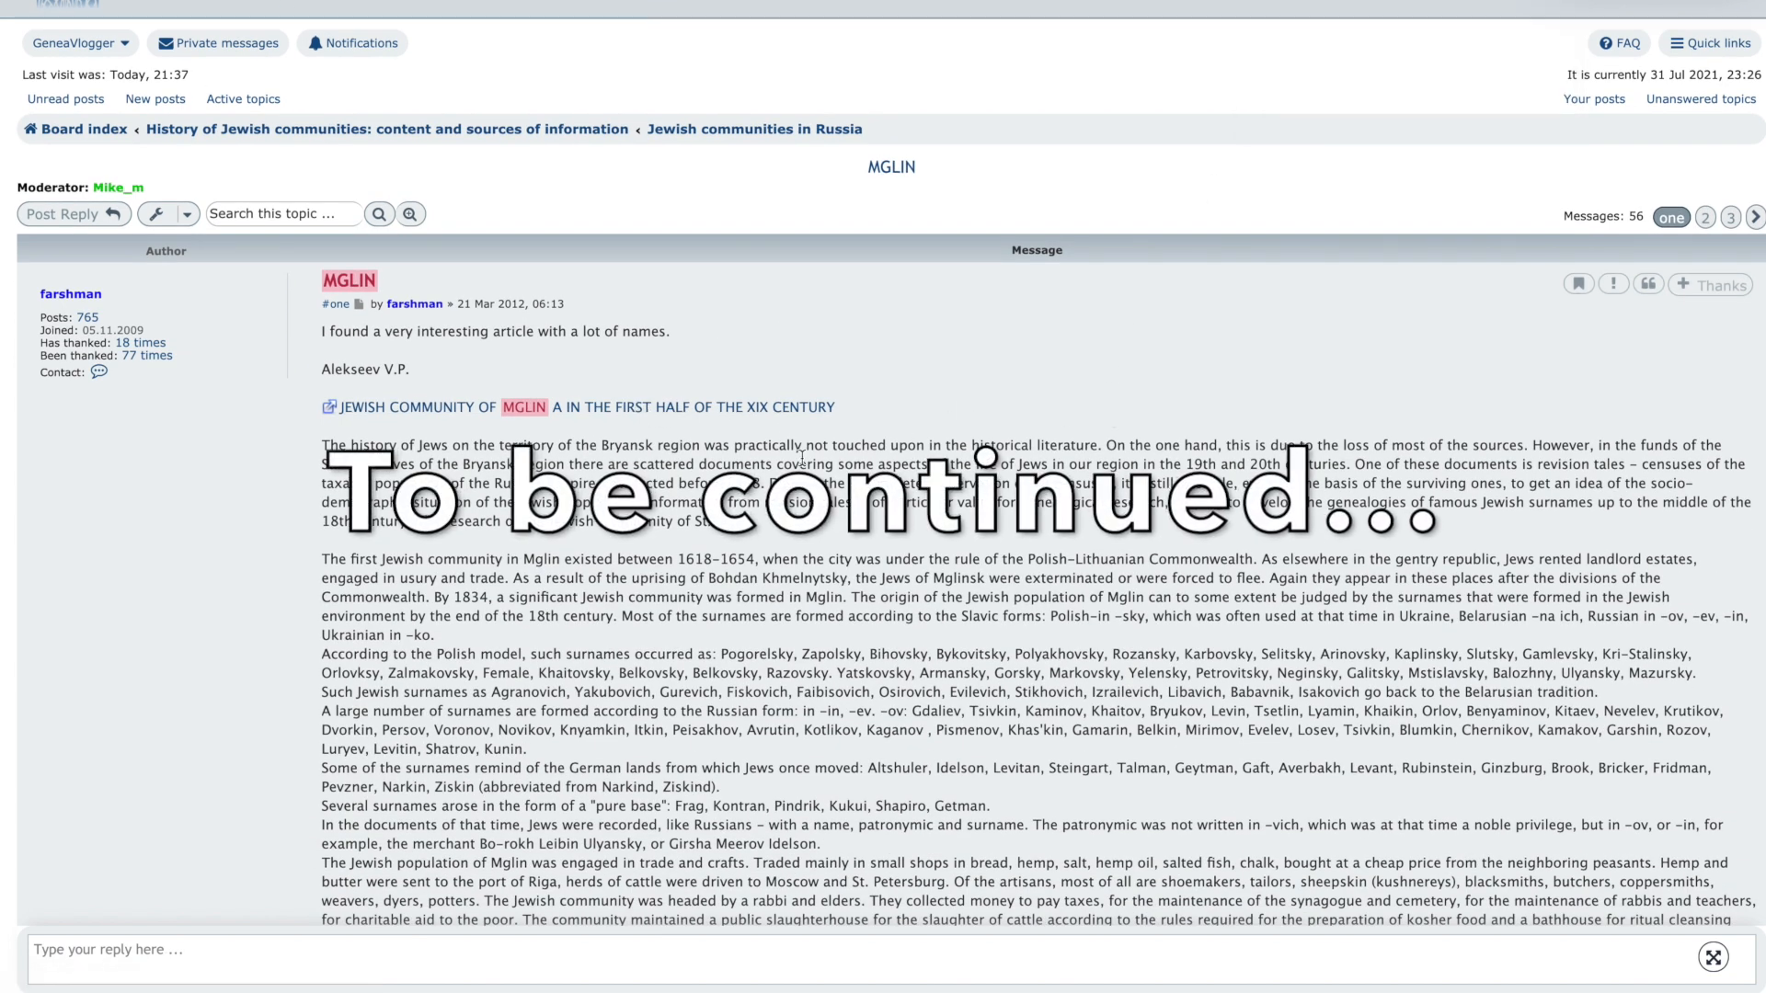
scroll("down", 3)
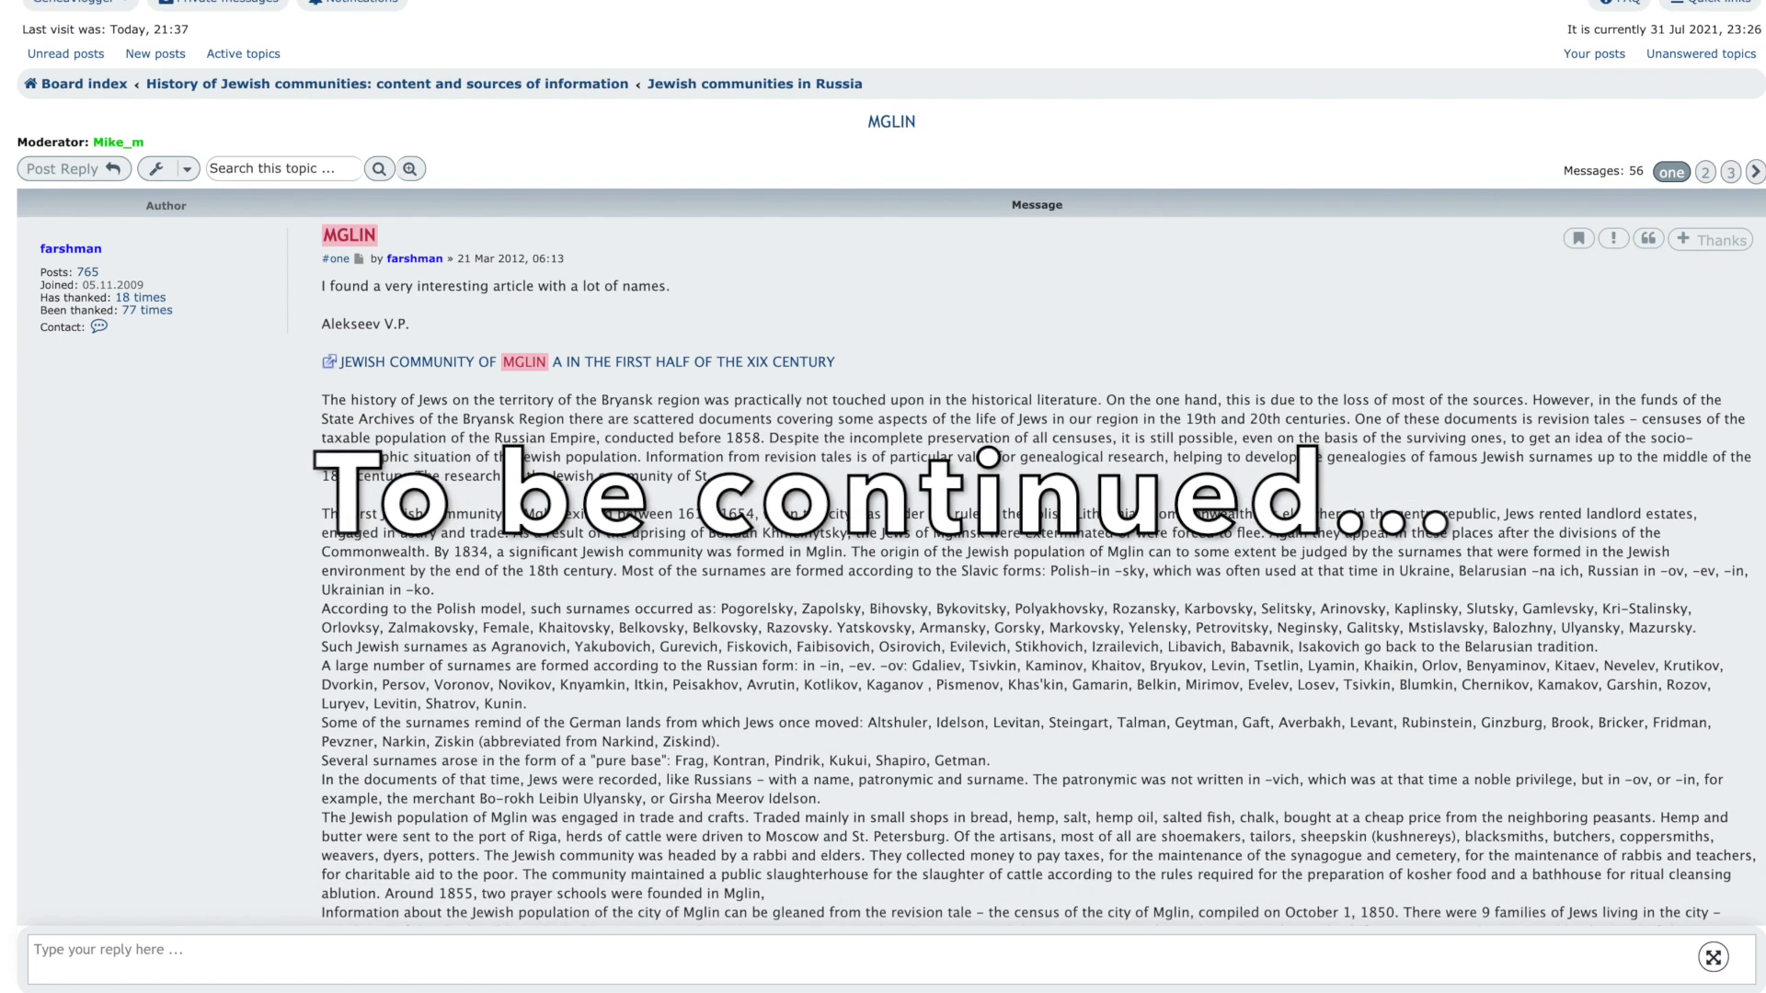